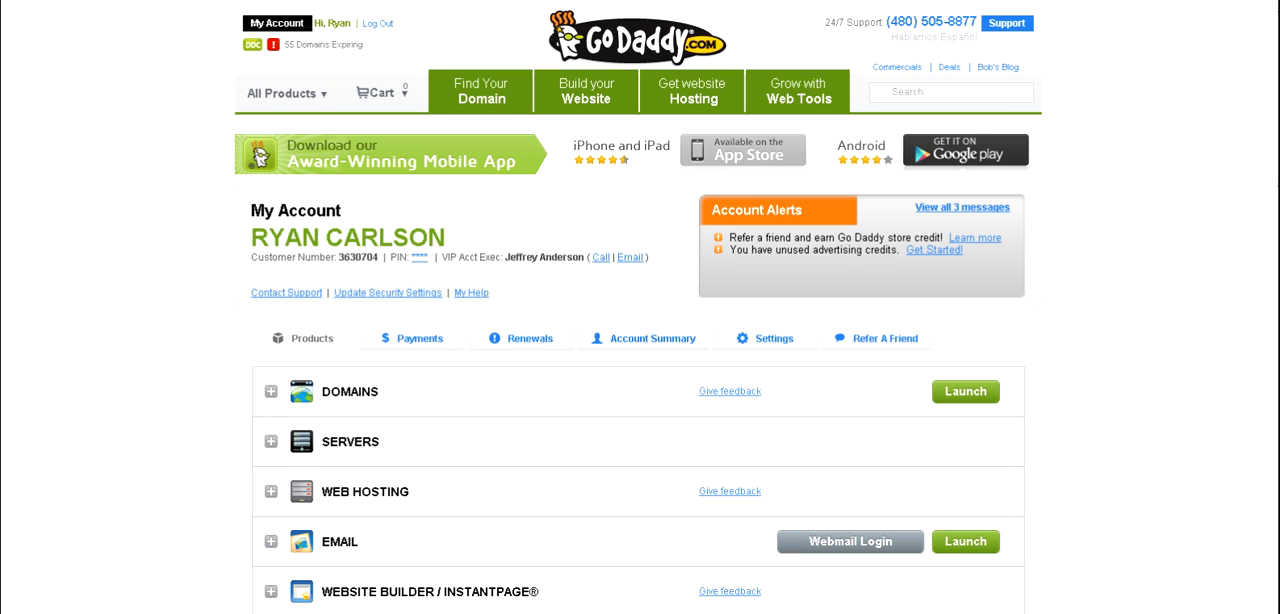
Step: Scroll the account products list down to reach WEB HOSTING
{"action": "left_click", "coordinate": [377, 23]}
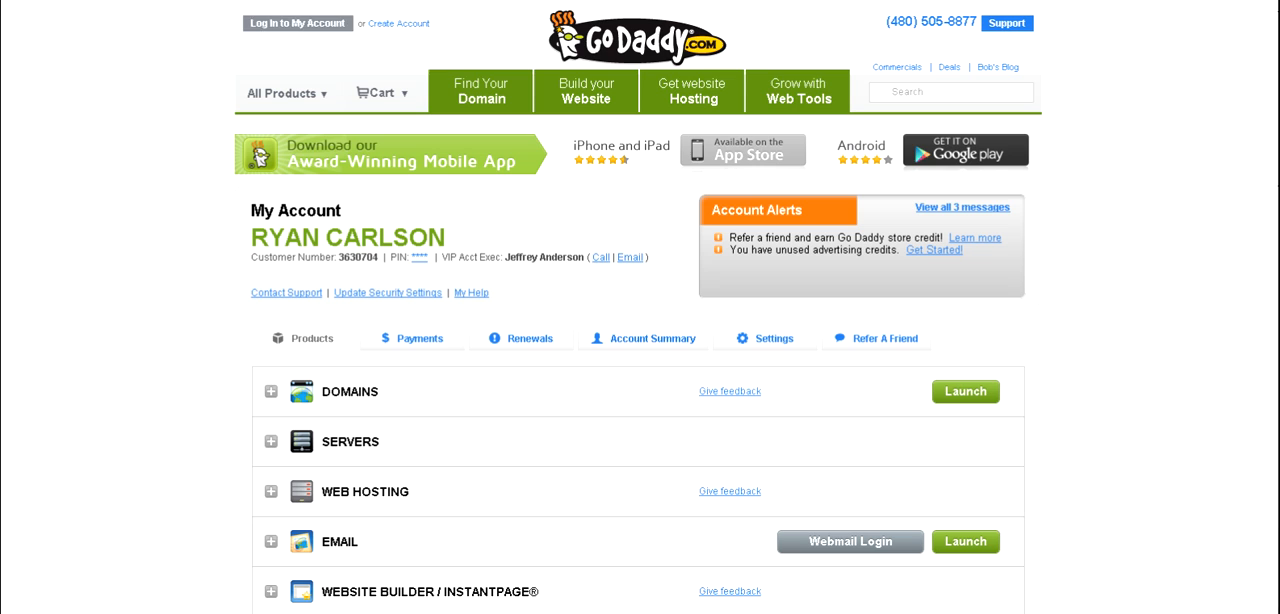
{"action": "scroll", "scroll_direction": "down", "scroll_amount": 3}
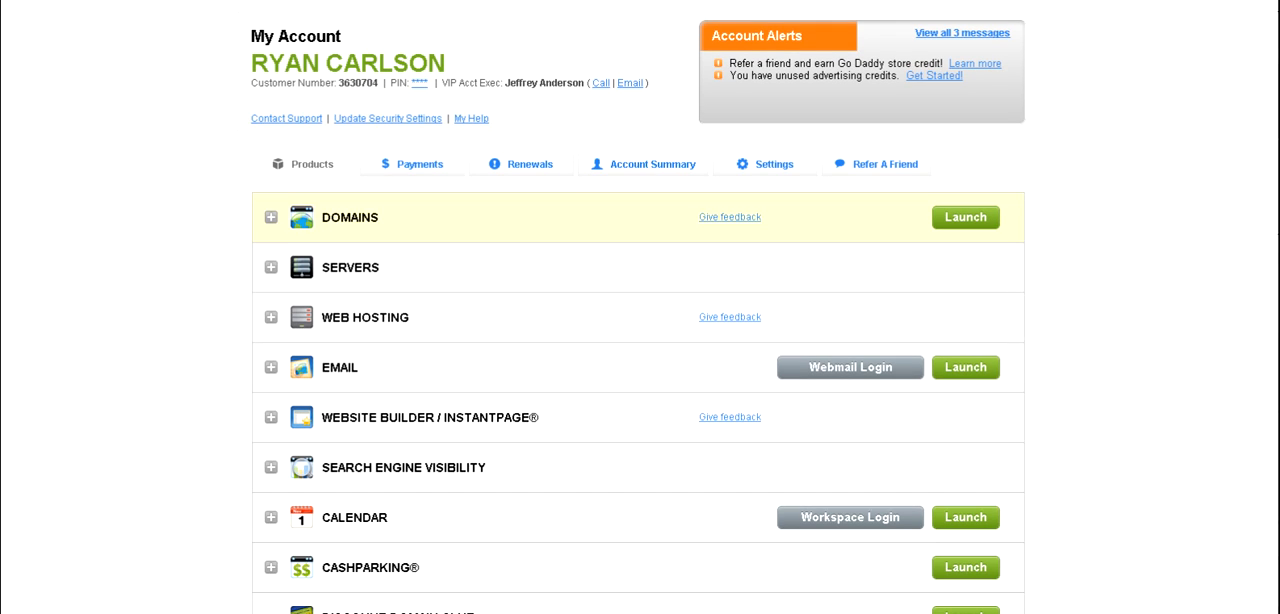
{"action": "mouse_move", "coordinate": [365, 317]}
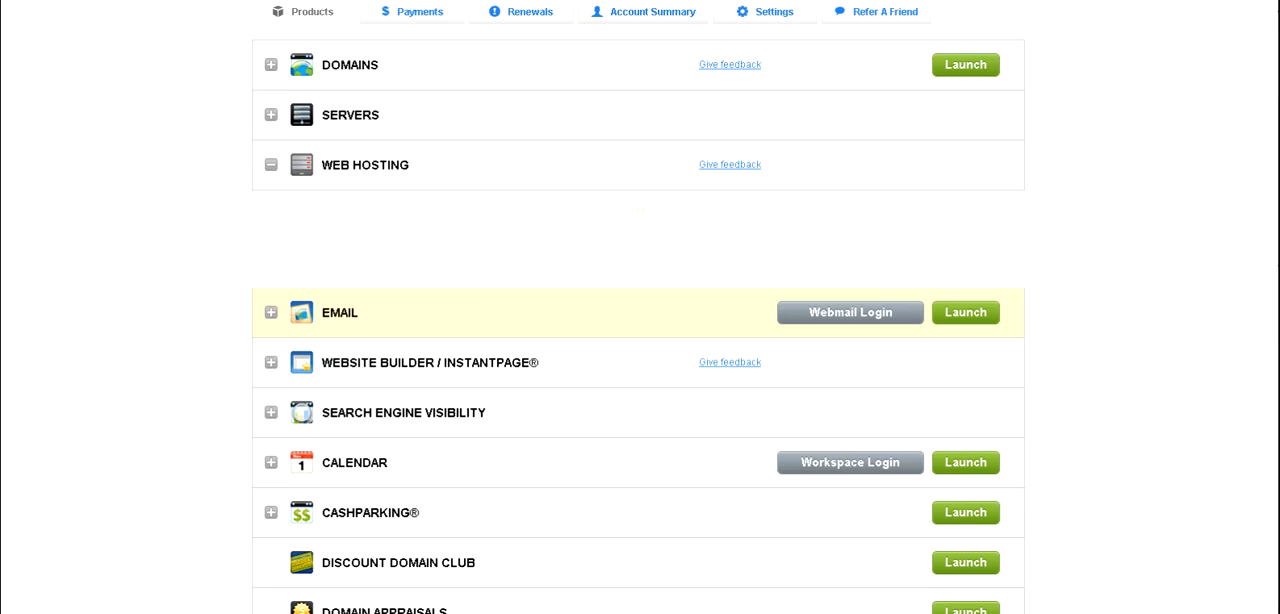
Step: Expand WEB HOSTING to view its five hosting accounts, collapse it, and scroll back up
{"action": "left_click", "coordinate": [270, 165]}
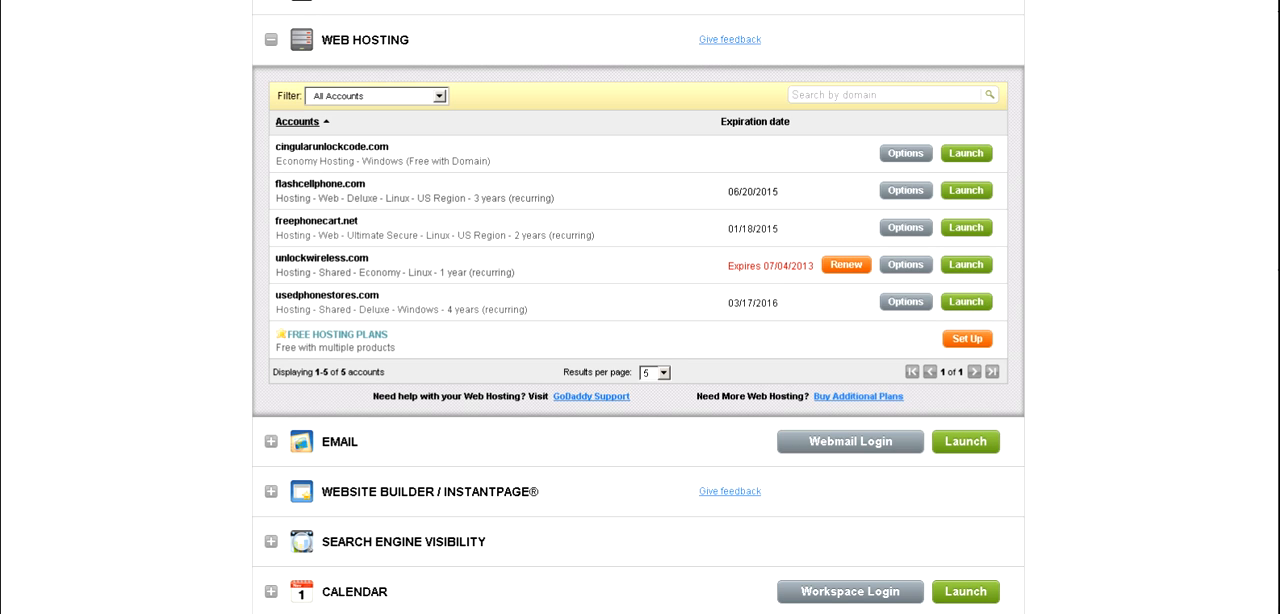
{"action": "left_click", "coordinate": [270, 40]}
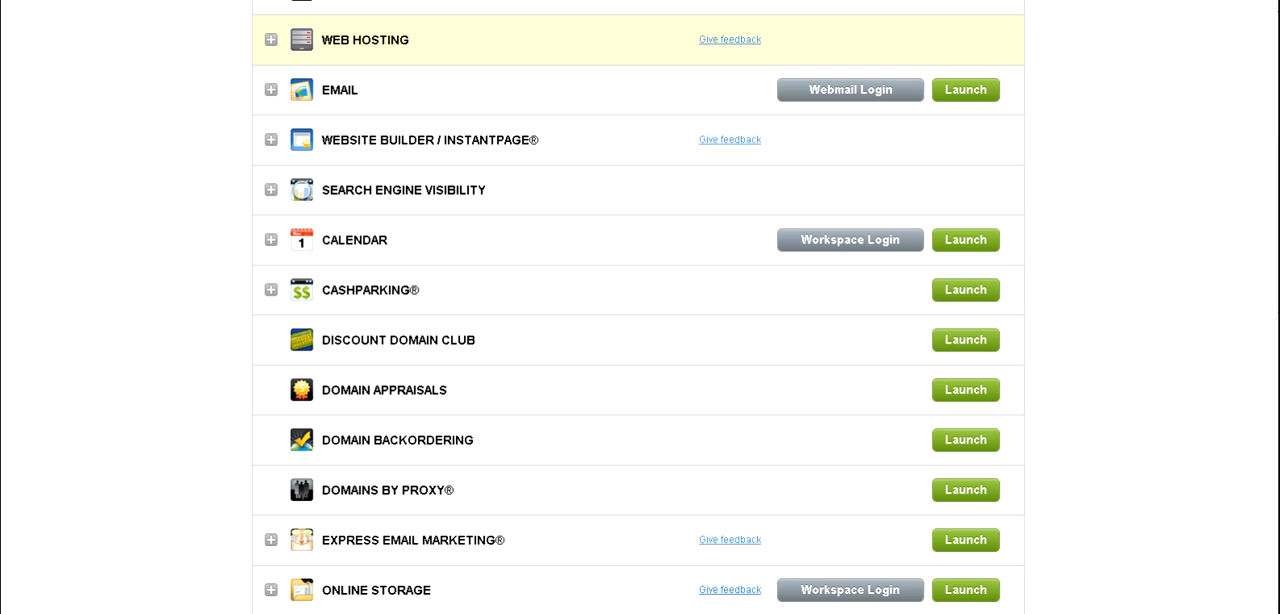
{"action": "scroll", "scroll_direction": "up", "scroll_amount": 3}
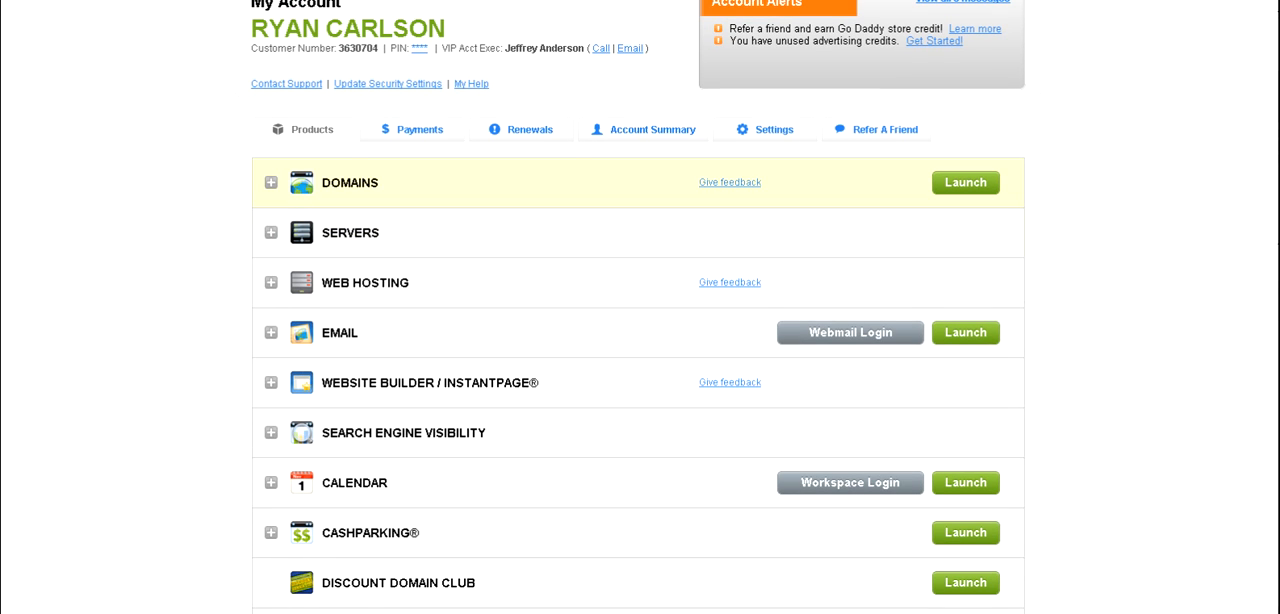
Step: Expand the 485 domains and search for 'nolimitphones' to reach NOLIMITPHONES.COM details
{"action": "left_click", "coordinate": [270, 182]}
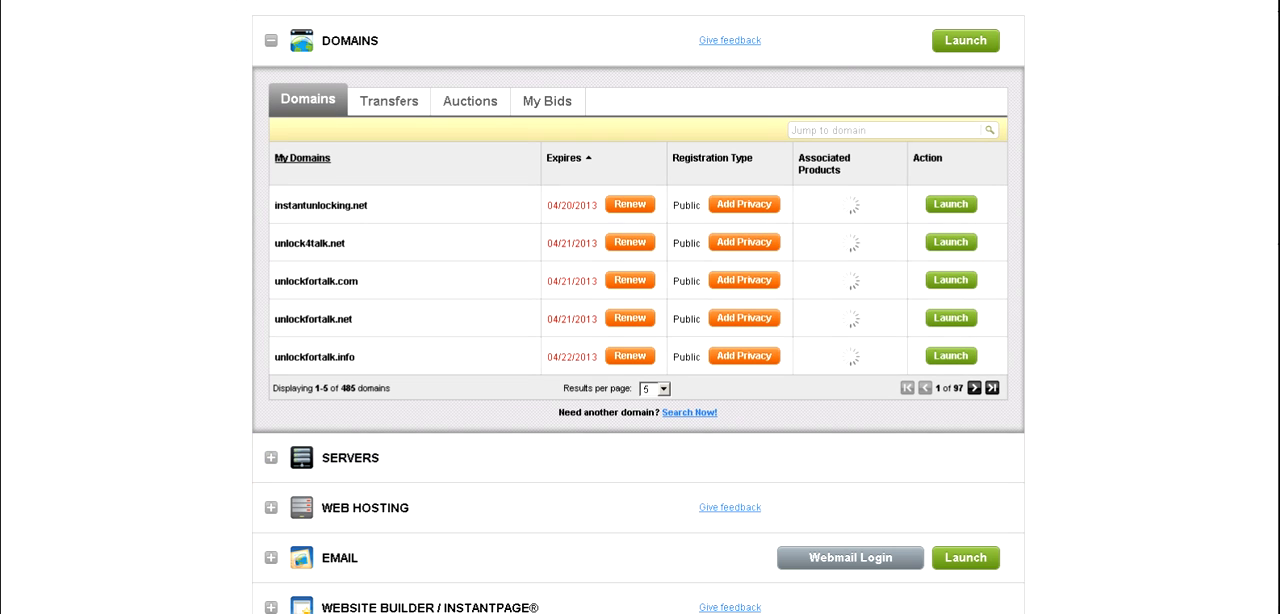
{"action": "left_click", "coordinate": [883, 130]}
{"action": "type", "text": "nolimitphones"}
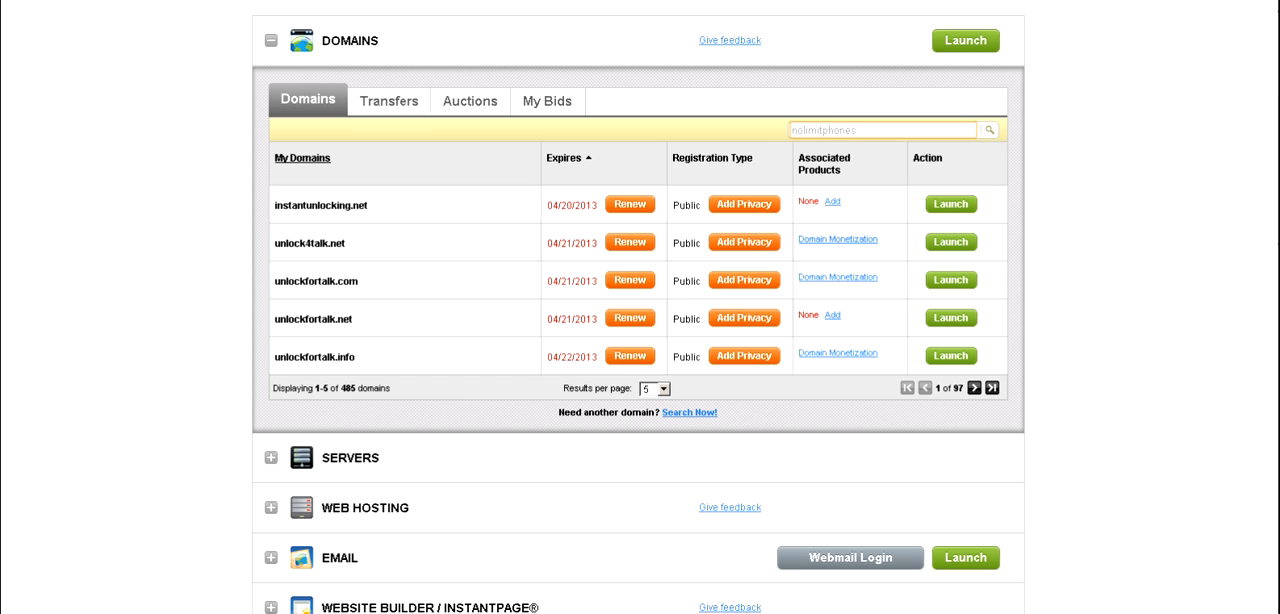
{"action": "left_click", "coordinate": [989, 130]}
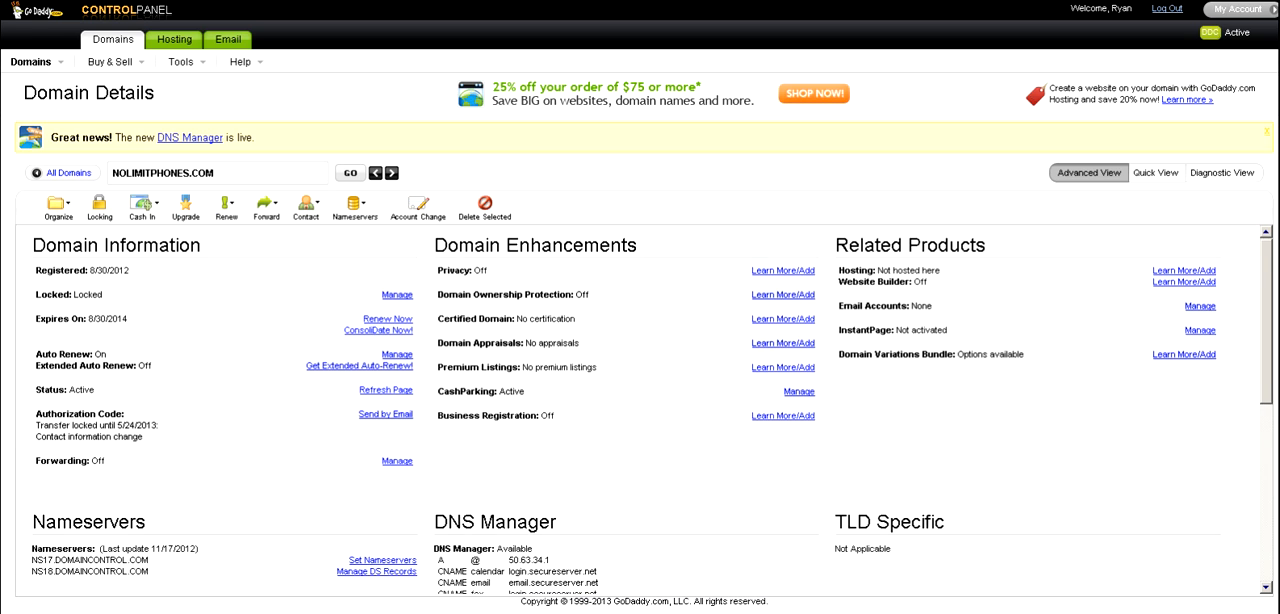
{"action": "scroll", "scroll_direction": "down", "scroll_amount": 3}
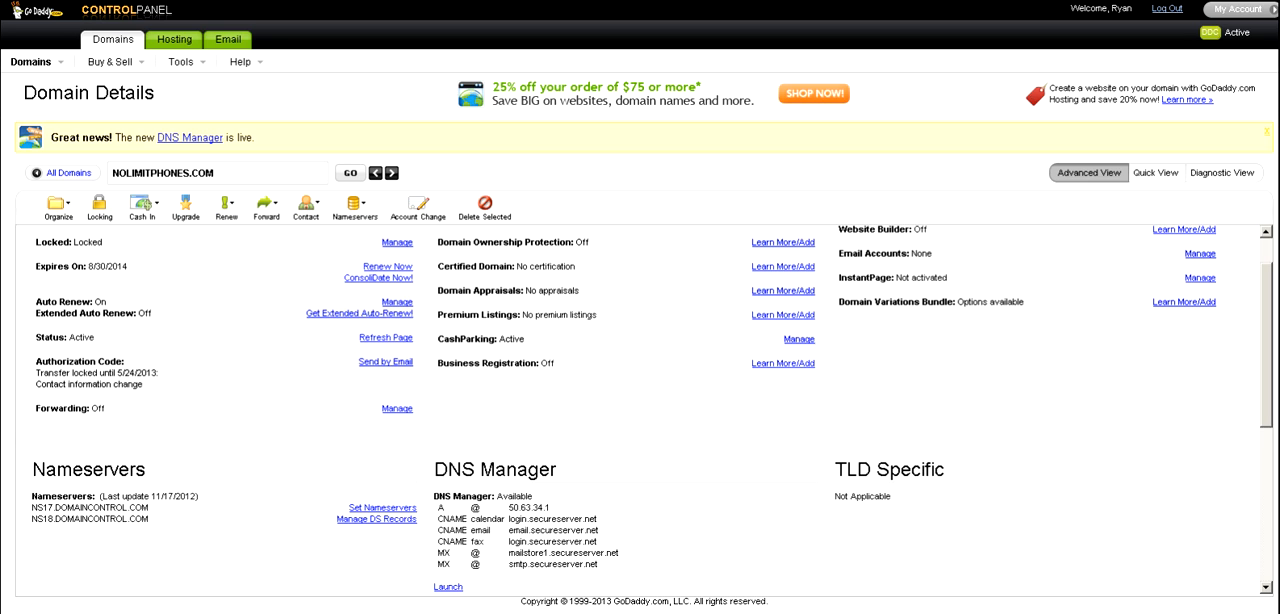
Step: Submit CashParking status with 'Add domains to CashParking' unchecked and confirm
{"action": "left_click", "coordinate": [798, 339]}
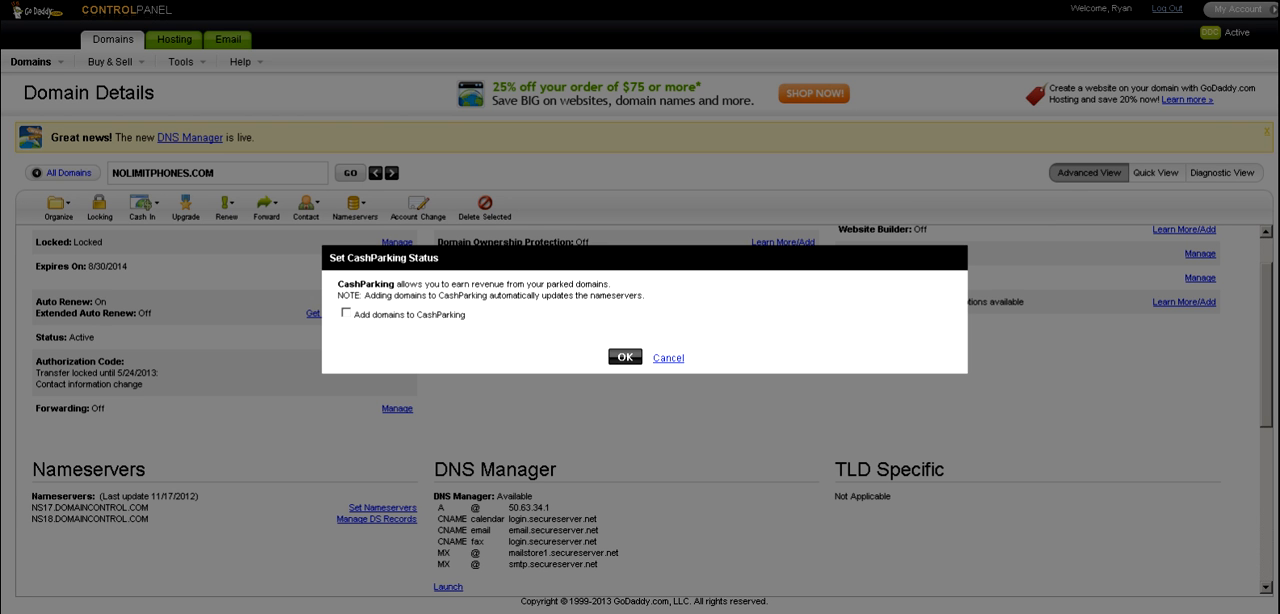
{"action": "left_click", "coordinate": [345, 302]}
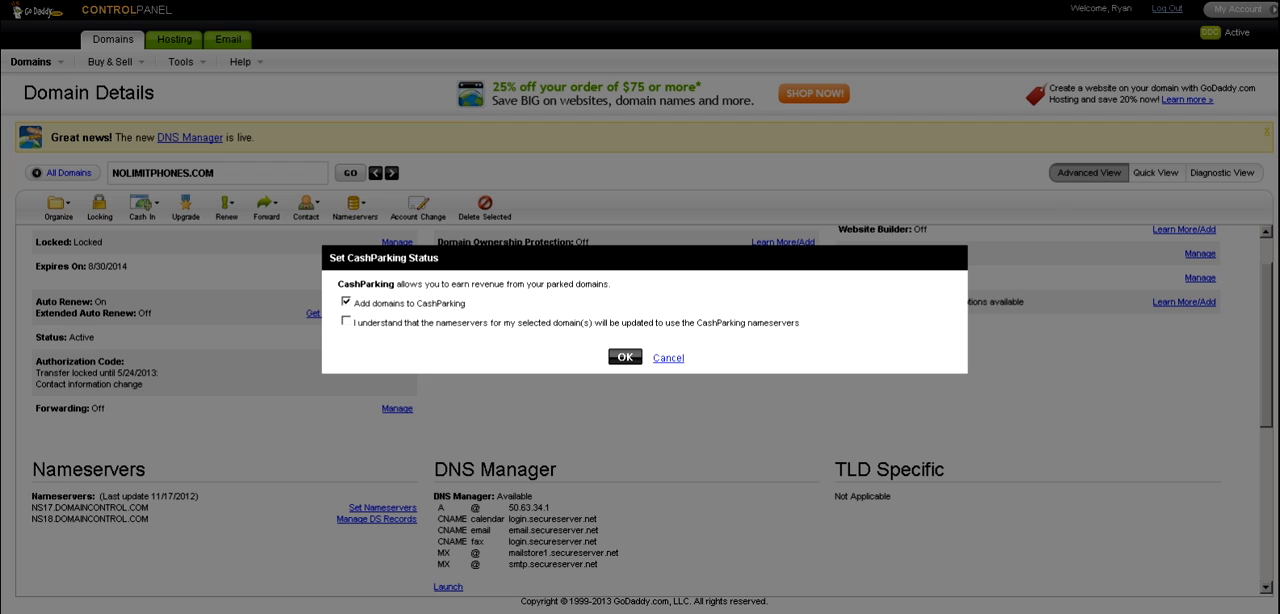
{"action": "left_click", "coordinate": [345, 303]}
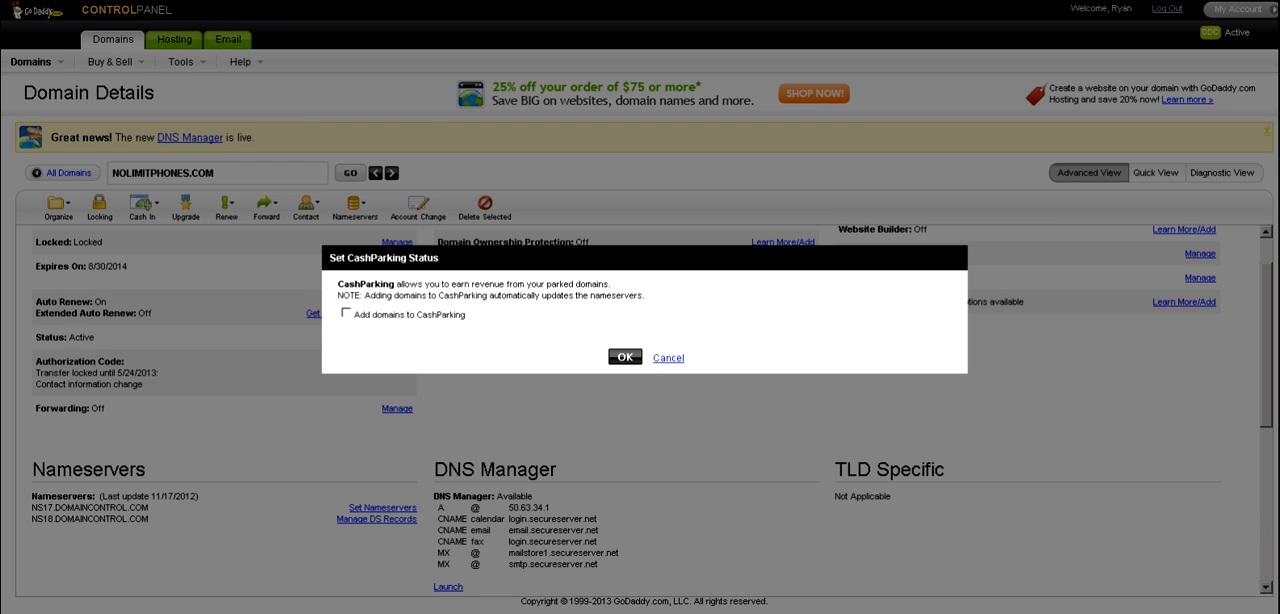
{"action": "left_click", "coordinate": [624, 357]}
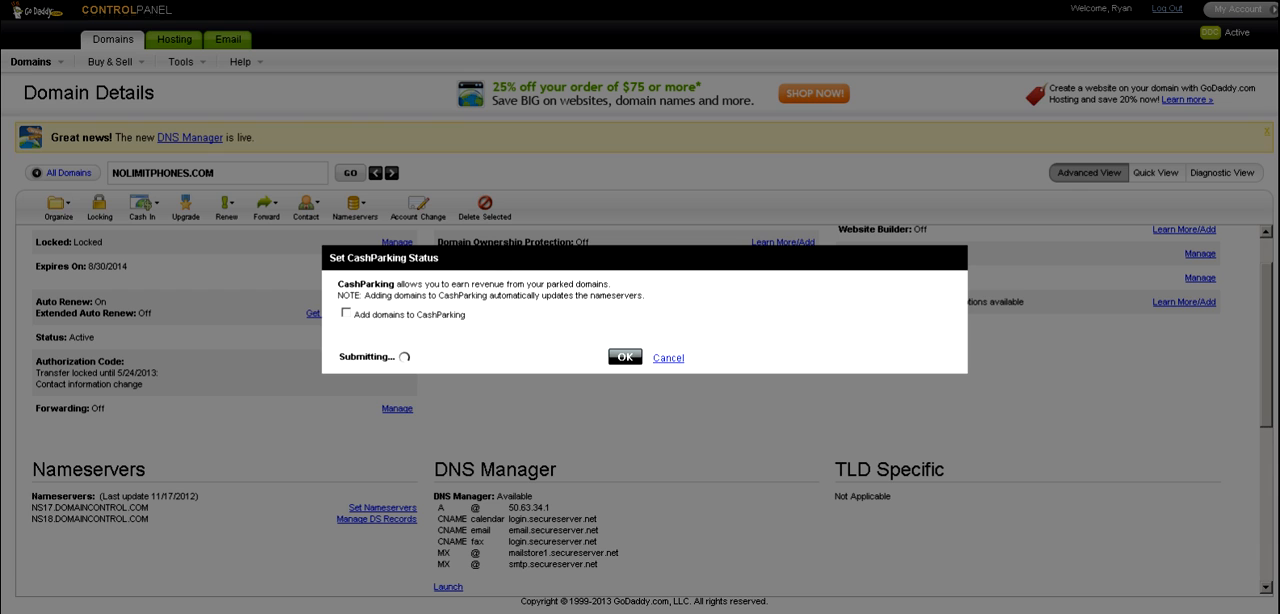
{"action": "left_click", "coordinate": [624, 357]}
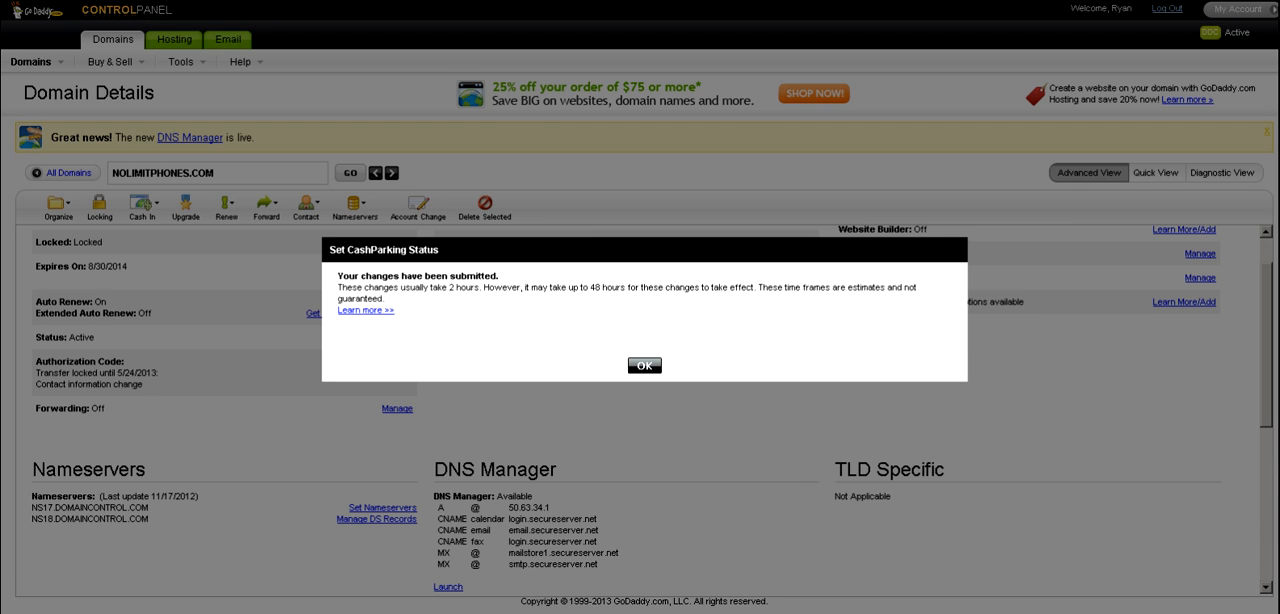
{"action": "left_click", "coordinate": [644, 365]}
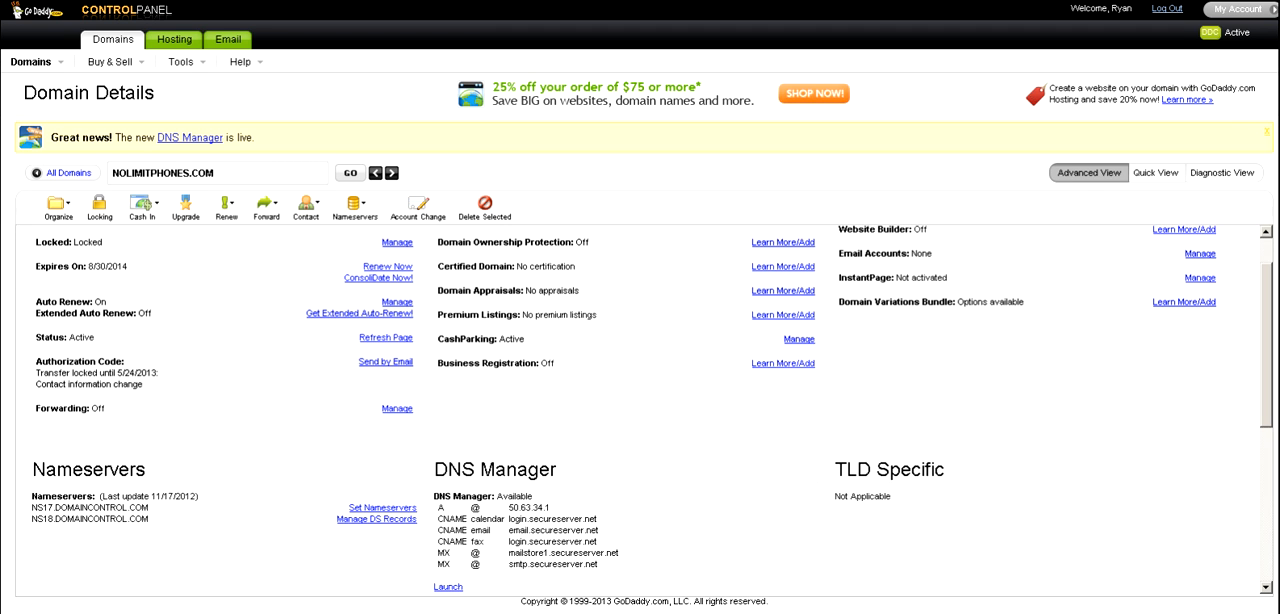
Step: Scroll down to the Nameservers section showing NS17 and NS18.DOMAINCONTROL.COM
{"action": "scroll", "scroll_direction": "down", "scroll_amount": 3}
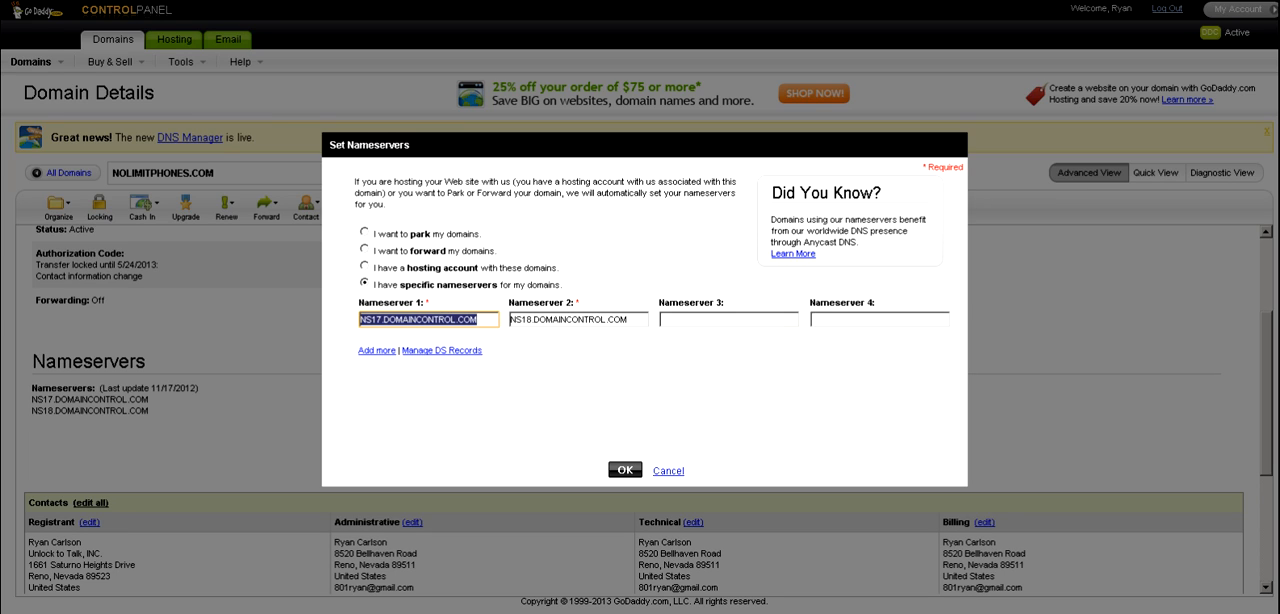
Step: Choose 'I have a hosting account with these domains' for nameservers, submit, and confirm
{"action": "left_click", "coordinate": [364, 268]}
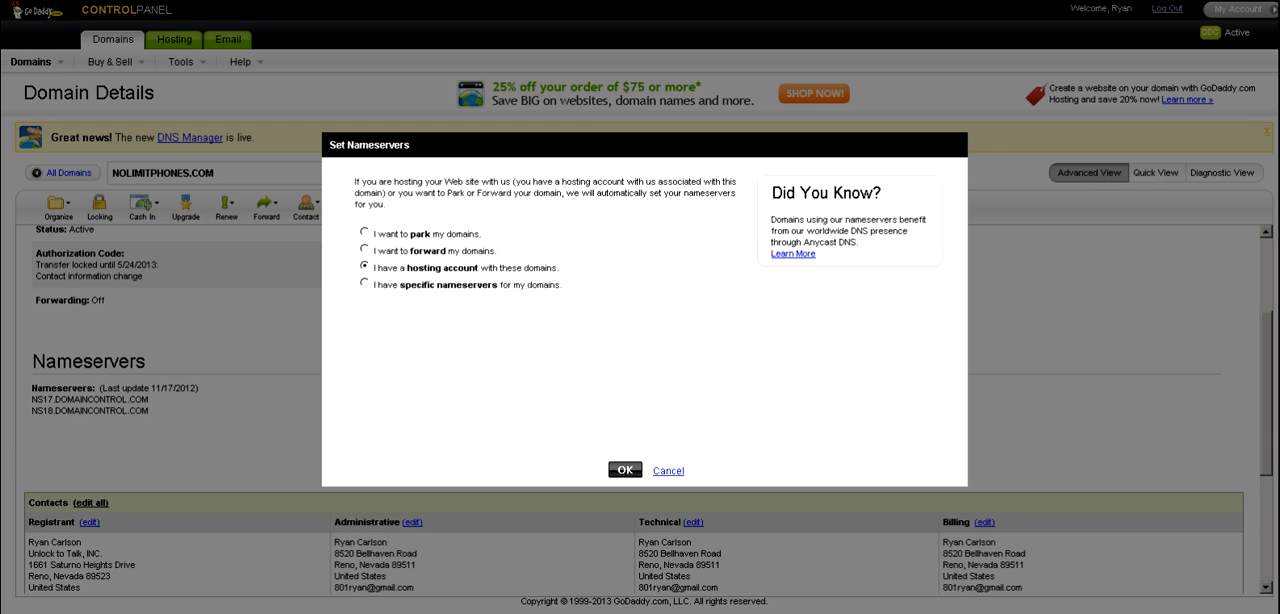
{"action": "left_click", "coordinate": [624, 470]}
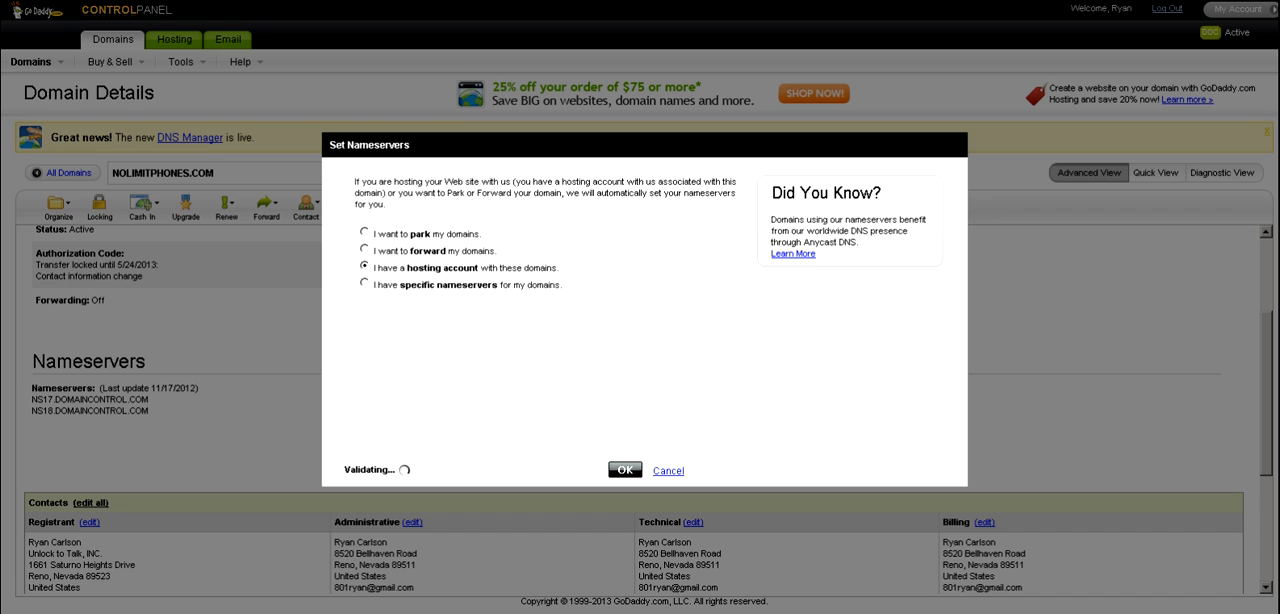
{"action": "left_click", "coordinate": [624, 470]}
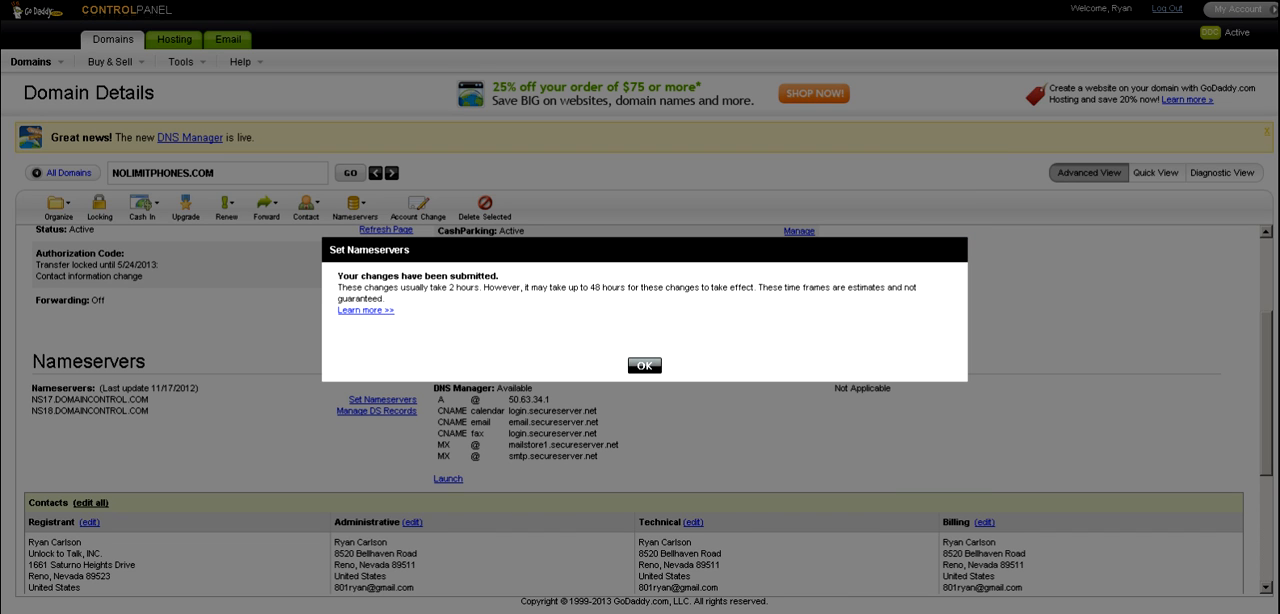
{"action": "left_click", "coordinate": [644, 365]}
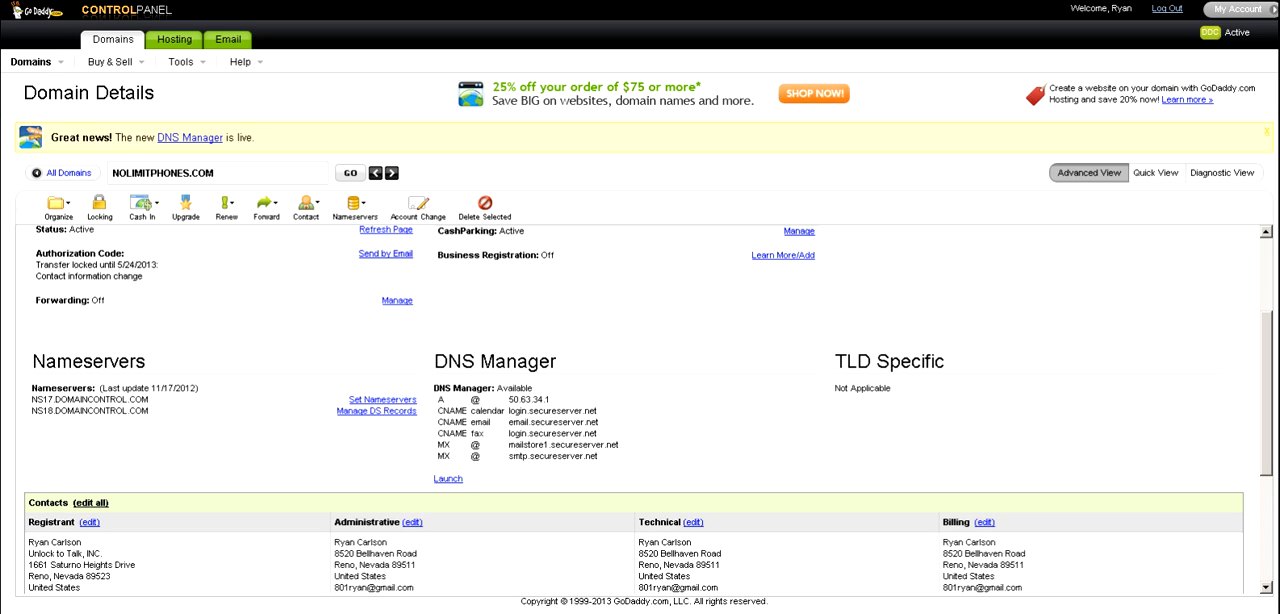